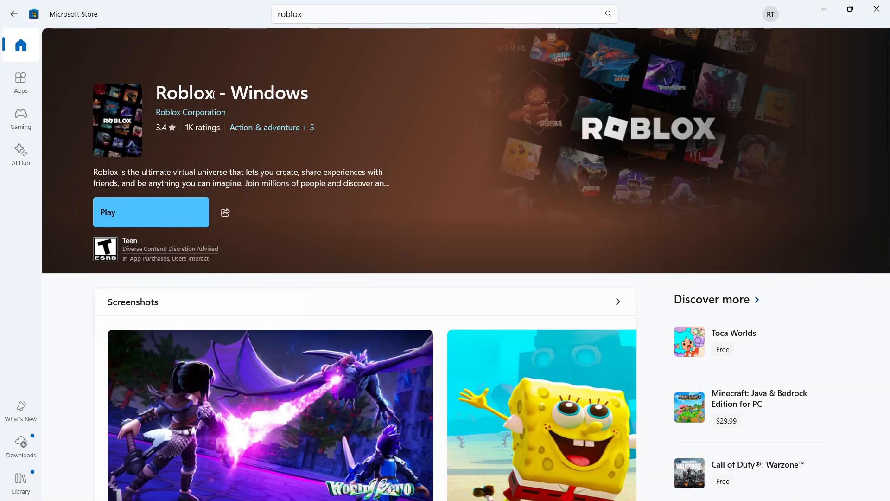
{"action": "mouse_move", "coordinate": [103, 44]}
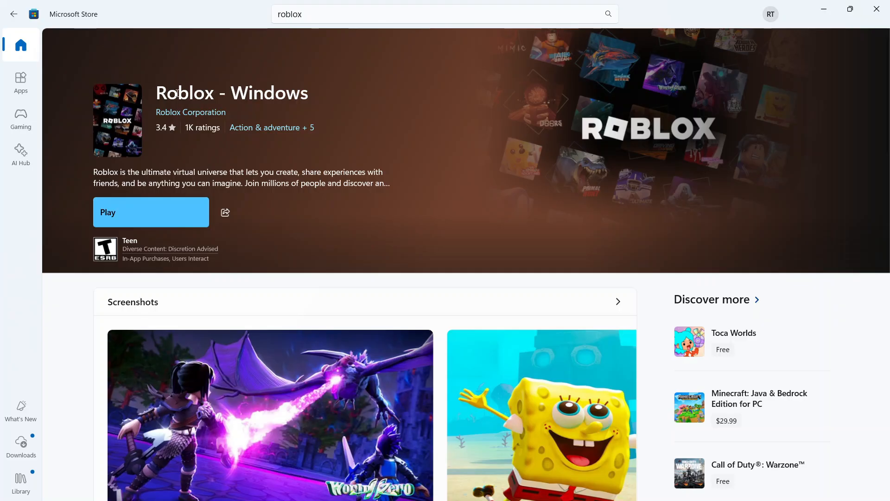
{"action": "mouse_move", "coordinate": [300, 77]}
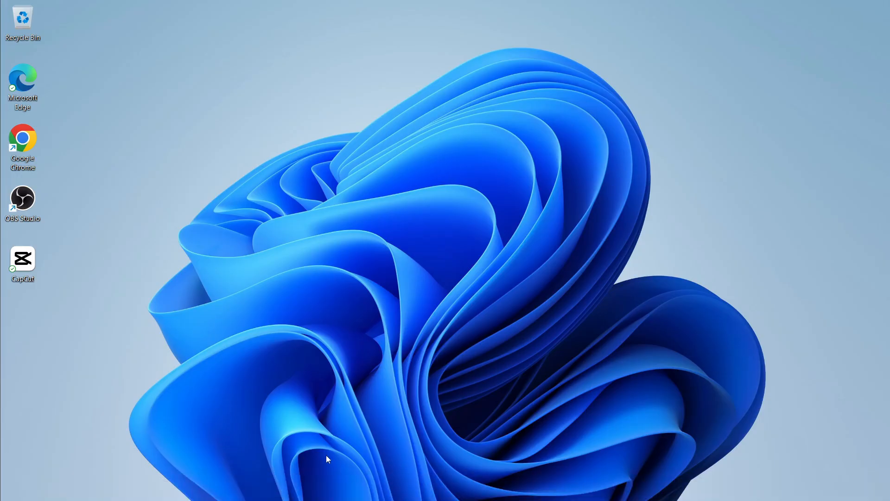
Step: Locate Roblox in Settings > Apps > Installed apps and reveal its Advanced options, Move and Uninstall choices
{"action": "left_click", "coordinate": [290, 487]}
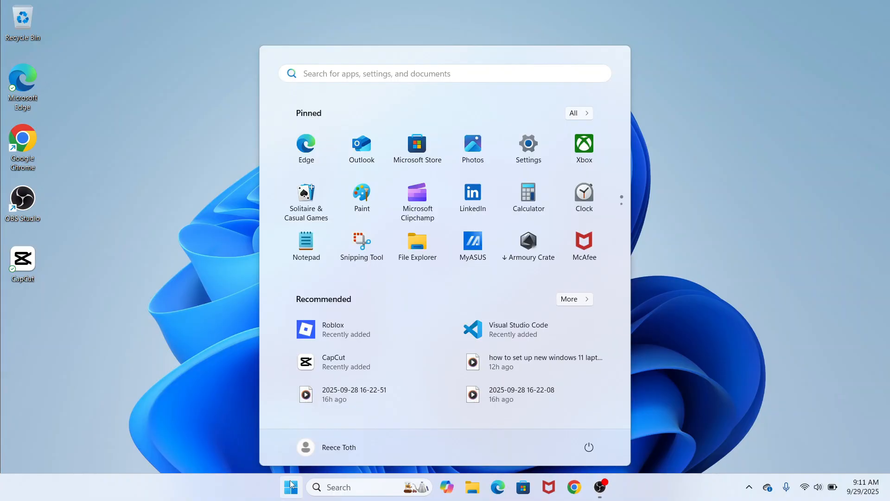
{"action": "type", "text": "settings"}
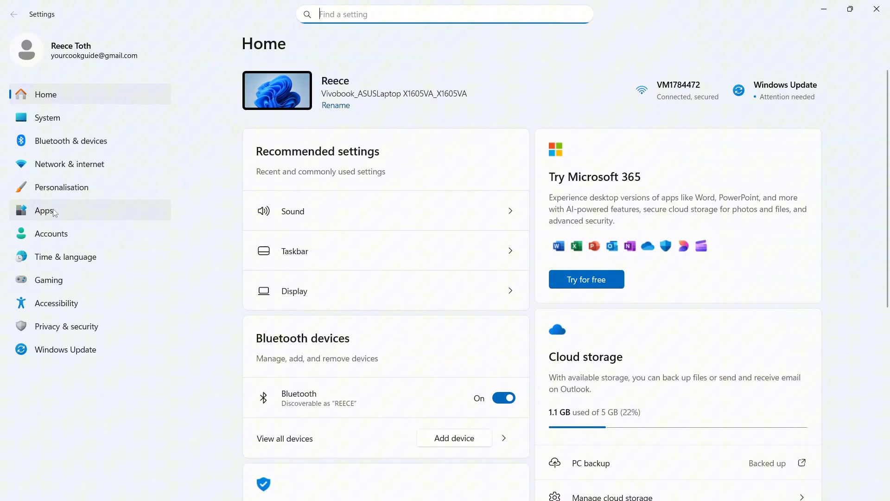
{"action": "left_click", "coordinate": [44, 211]}
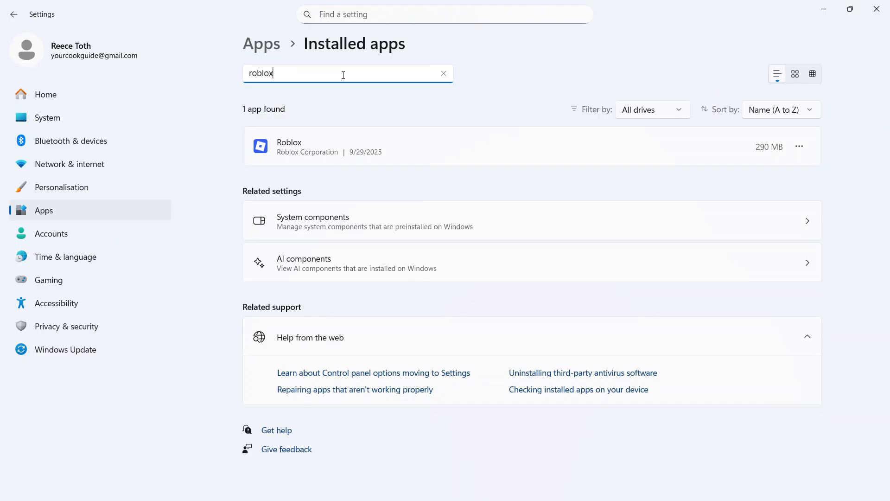
{"action": "mouse_move", "coordinate": [798, 147]}
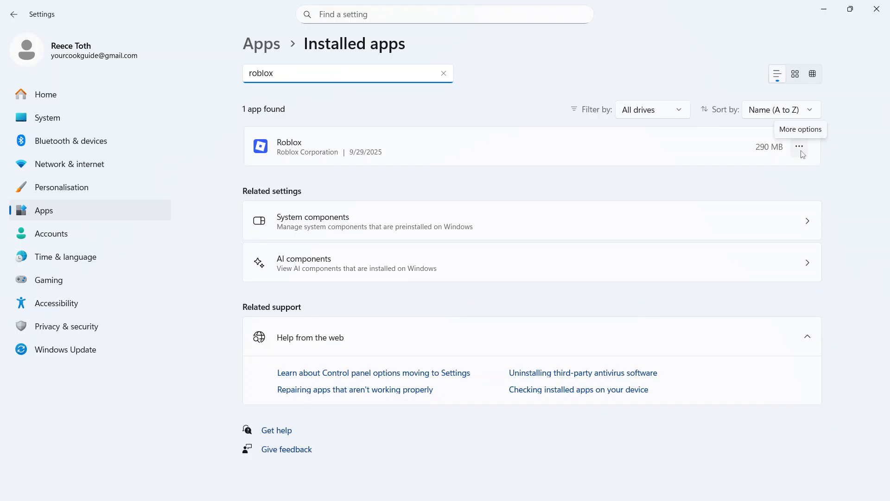
{"action": "left_click", "coordinate": [798, 147]}
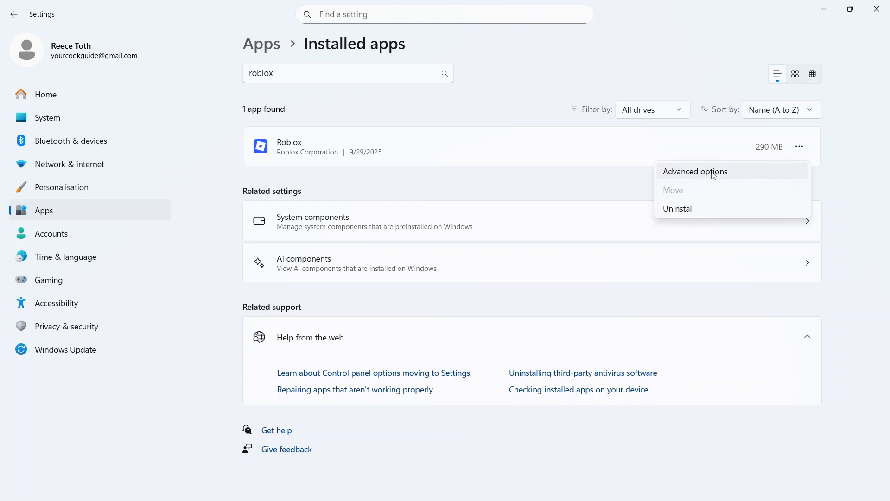
Step: From Roblox's Advanced options, run Repair and then Reset to delete its app data
{"action": "left_click", "coordinate": [694, 171]}
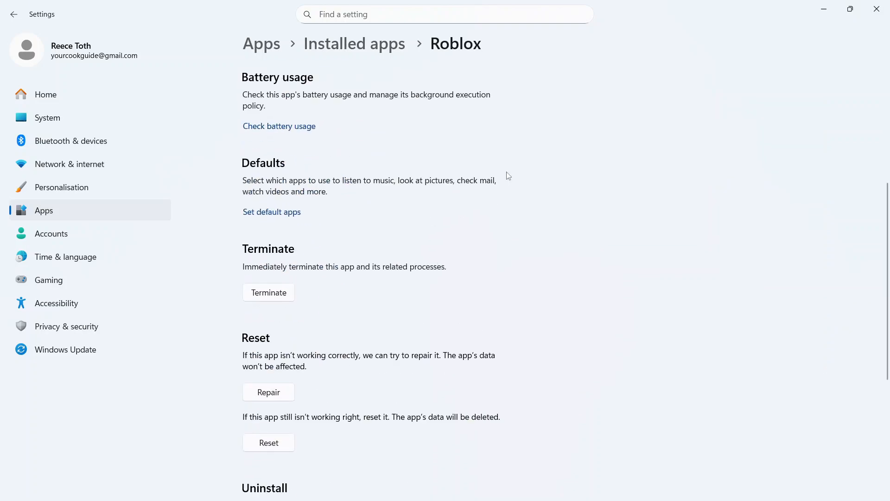
{"action": "scroll", "scroll_direction": "down", "scroll_amount": 3}
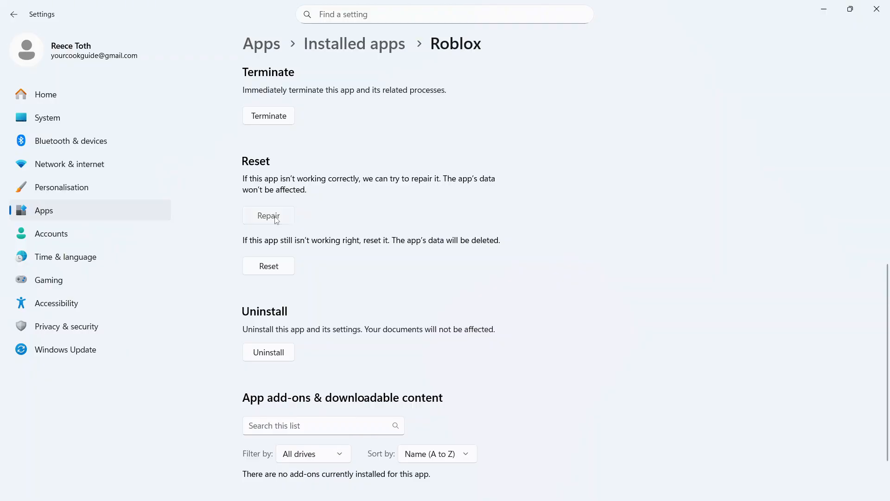
{"action": "left_click", "coordinate": [268, 215]}
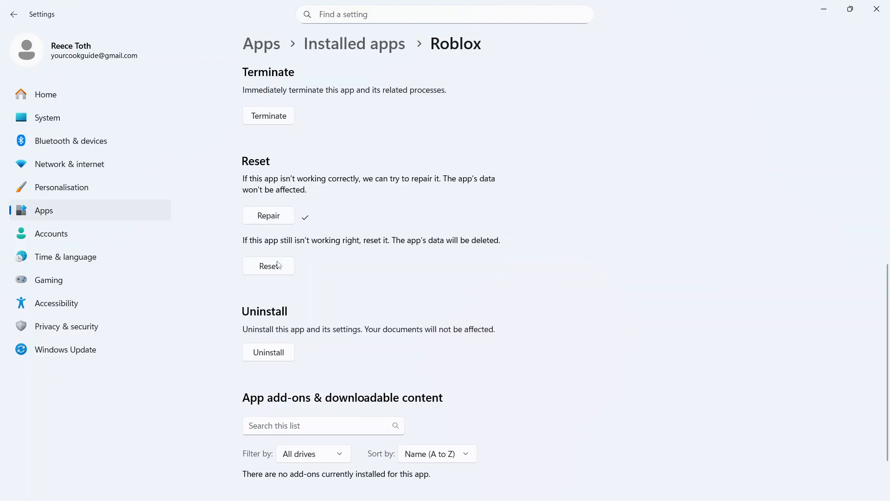
{"action": "left_click", "coordinate": [268, 266]}
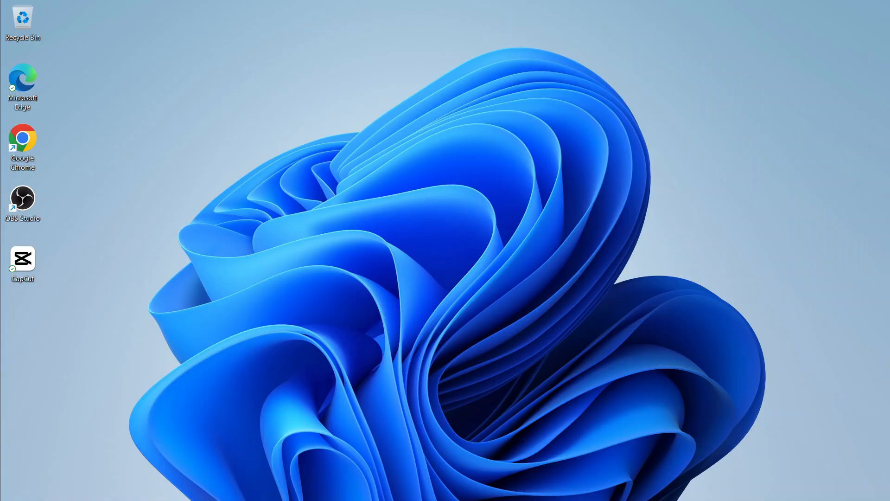
Step: Run wsreset.exe from the Run dialog to clear the Microsoft Store cache
{"action": "left_click", "coordinate": [291, 487]}
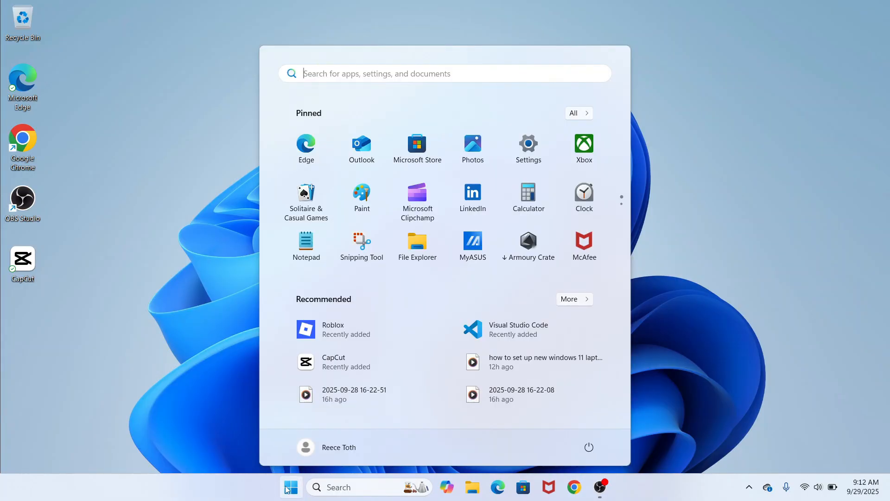
{"action": "type", "text": "run"}
{"action": "type", "text": "wsreset.ex"}
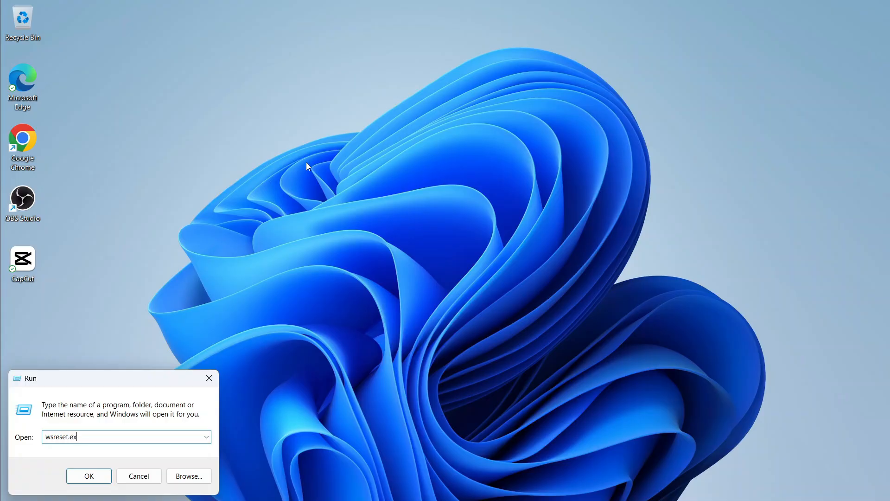
{"action": "type", "text": "e"}
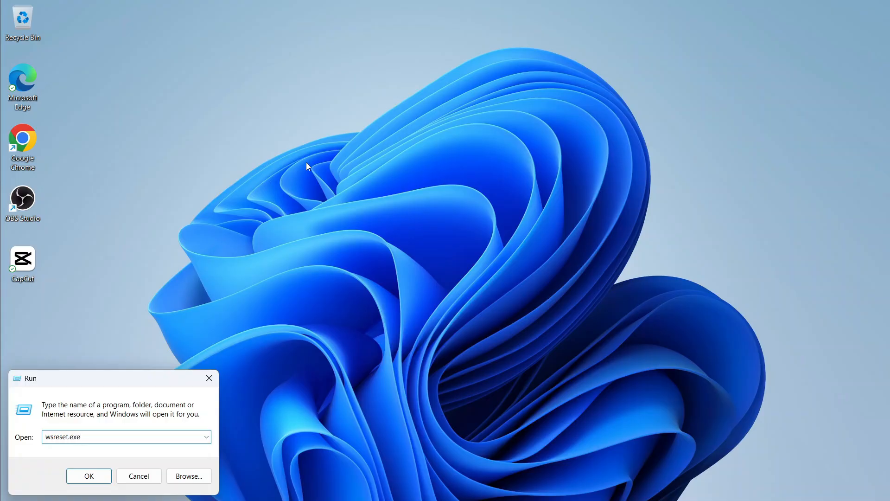
{"action": "left_click", "coordinate": [88, 475]}
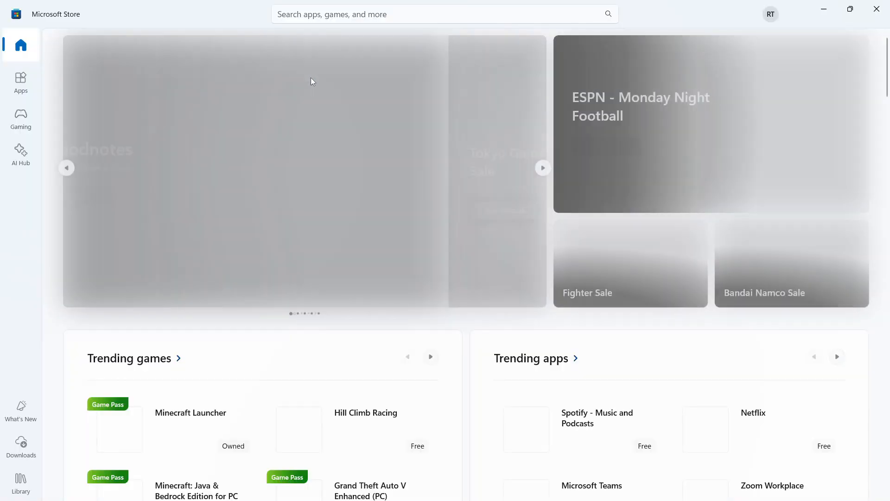
Step: Search the Store for 'roblox' and go to the Roblox - Windows product page offering Play
{"action": "left_click", "coordinate": [443, 14]}
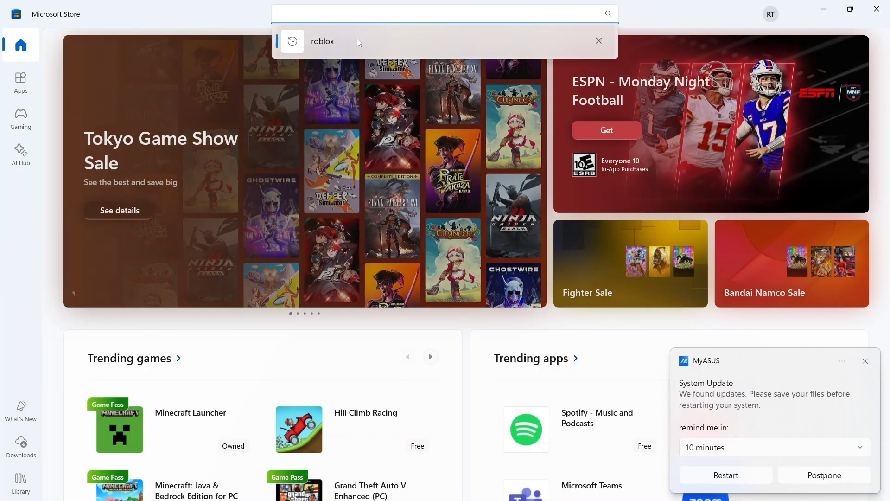
{"action": "left_click", "coordinate": [321, 40]}
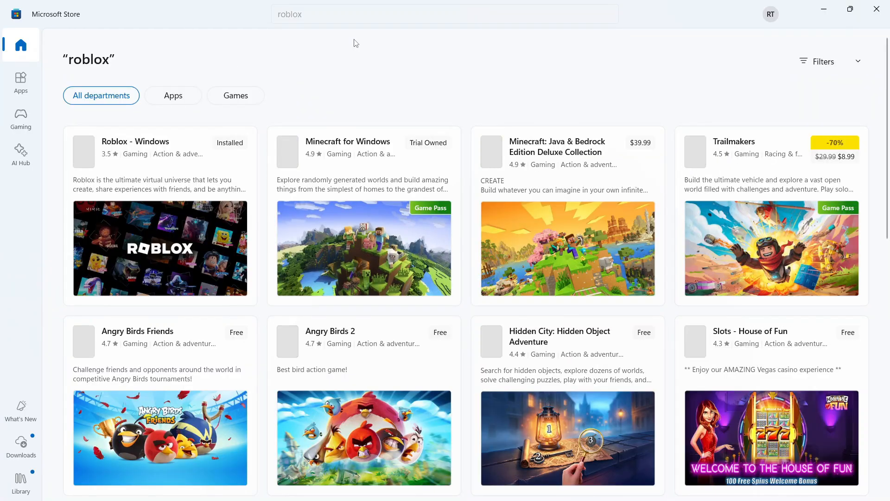
{"action": "left_click", "coordinate": [136, 141]}
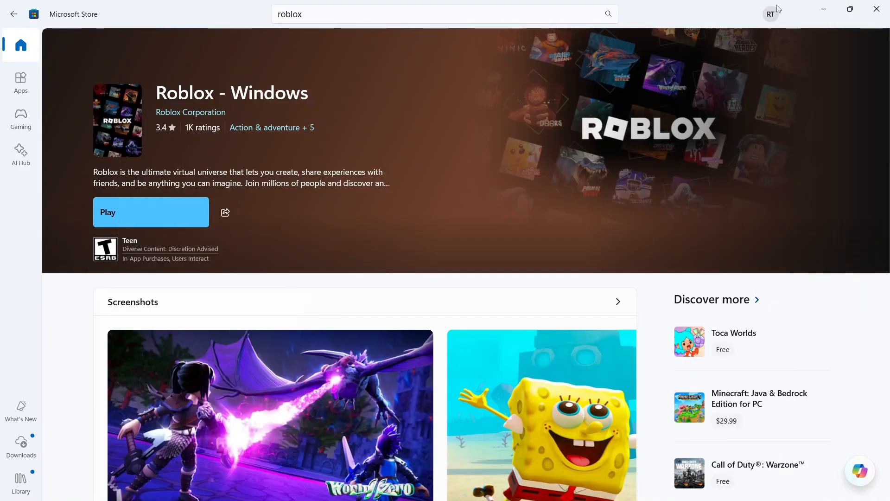
Step: Sign out of the Microsoft Store account from the profile avatar menu
{"action": "left_click", "coordinate": [770, 14]}
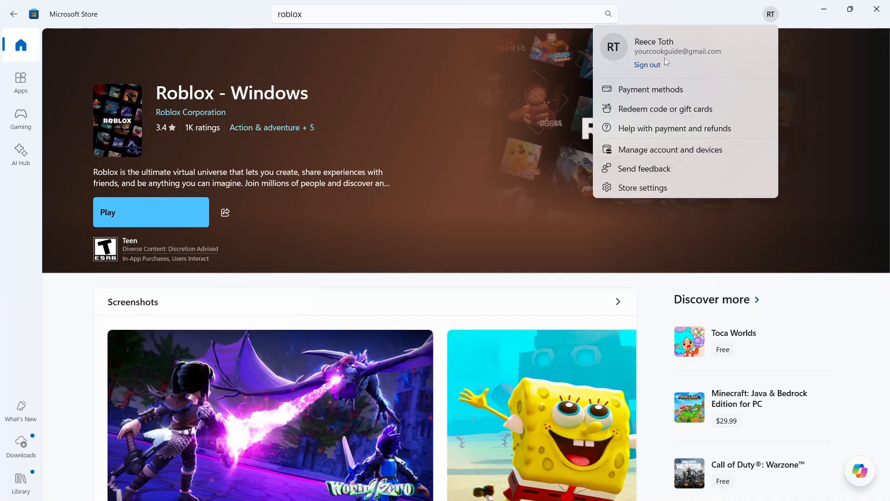
{"action": "mouse_move", "coordinate": [707, 41]}
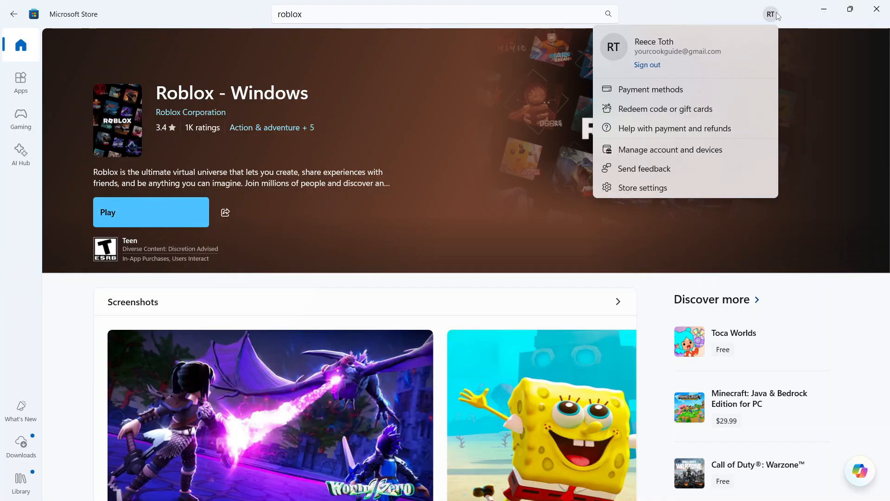
{"action": "mouse_move", "coordinate": [646, 65]}
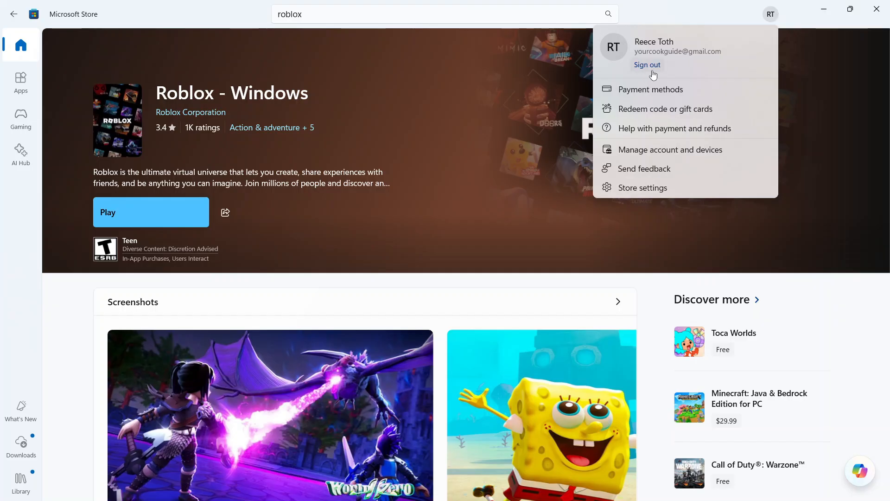
{"action": "left_click", "coordinate": [451, 112]}
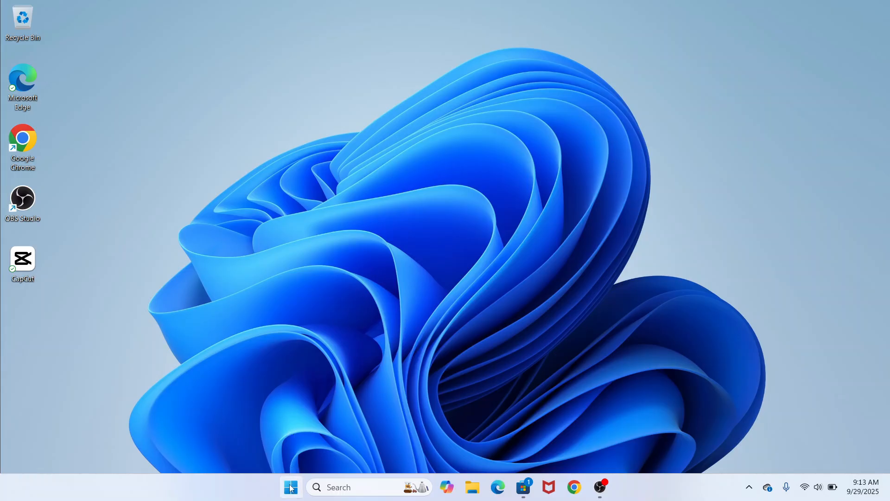
Step: Reopen Settings > Apps > Installed apps and filter the list with 'rob'
{"action": "left_click", "coordinate": [290, 487]}
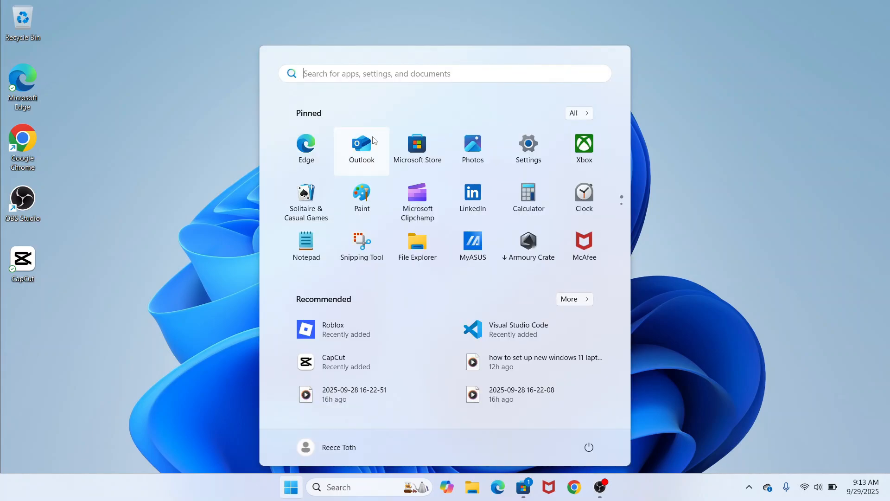
{"action": "left_click", "coordinate": [527, 143]}
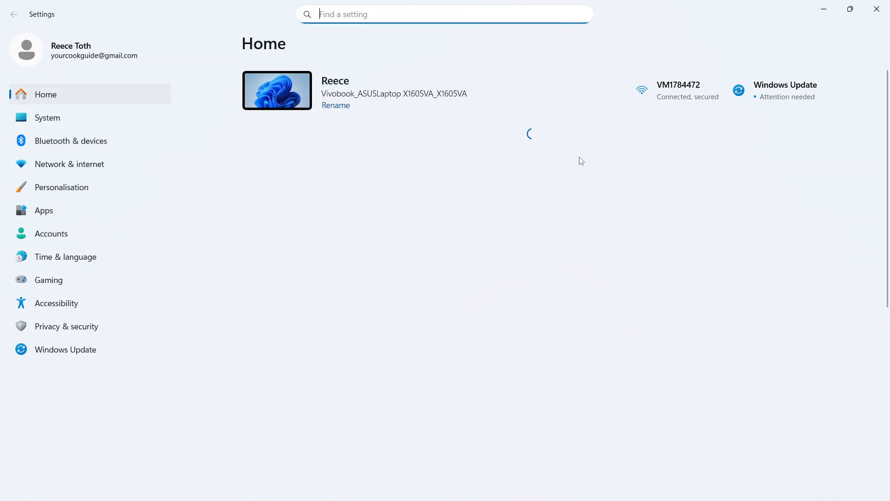
{"action": "left_click", "coordinate": [44, 210]}
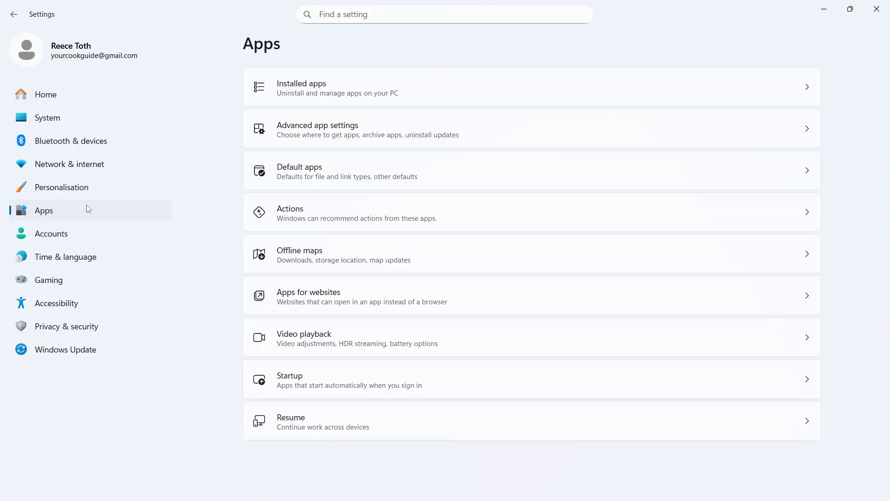
{"action": "type", "text": "roblox"}
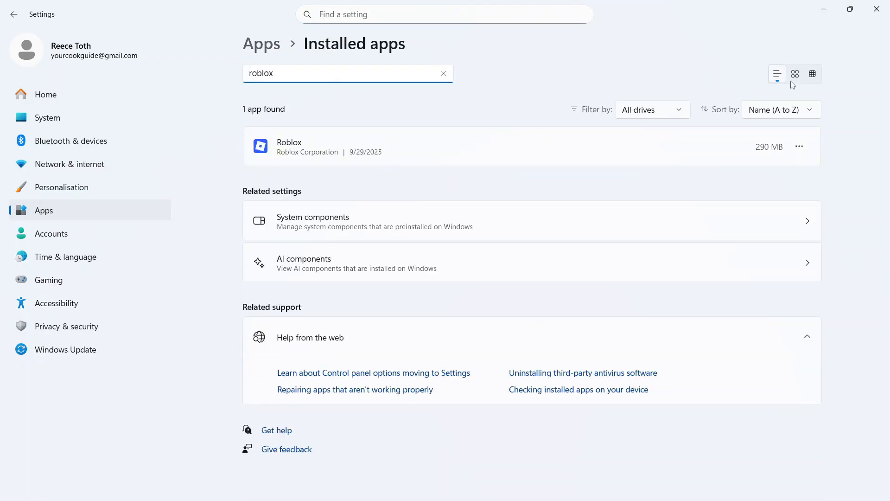
Step: Uninstall Roblox from its options menu and confirm the removal
{"action": "left_click", "coordinate": [799, 147]}
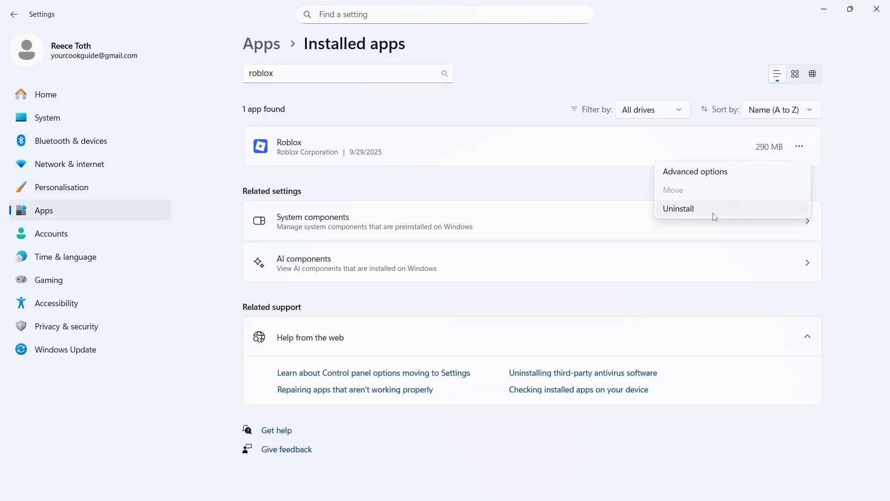
{"action": "left_click", "coordinate": [677, 208]}
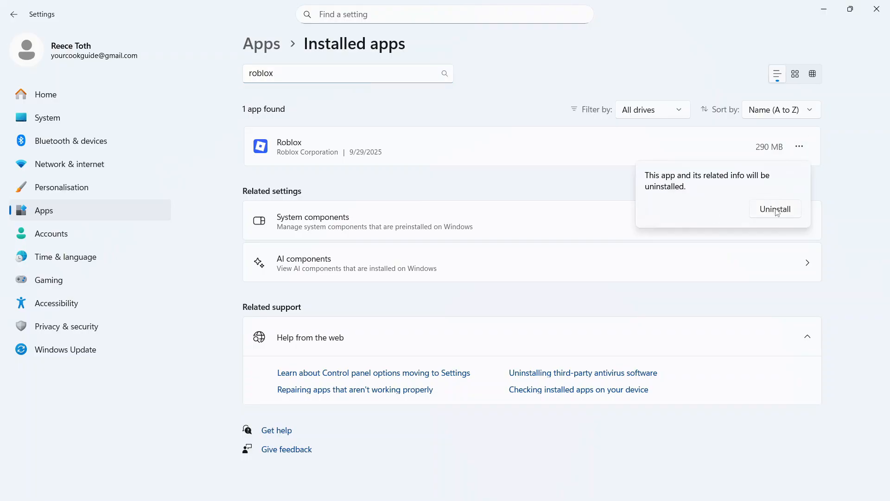
{"action": "left_click", "coordinate": [774, 209]}
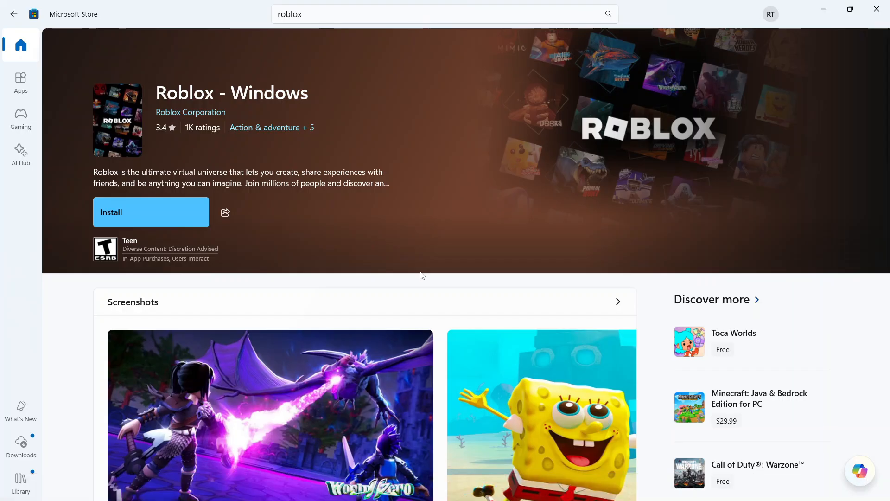
Step: Rerun the roblox Store search and install Roblox - Windows into the C:\XboxGames folder
{"action": "left_click", "coordinate": [444, 14]}
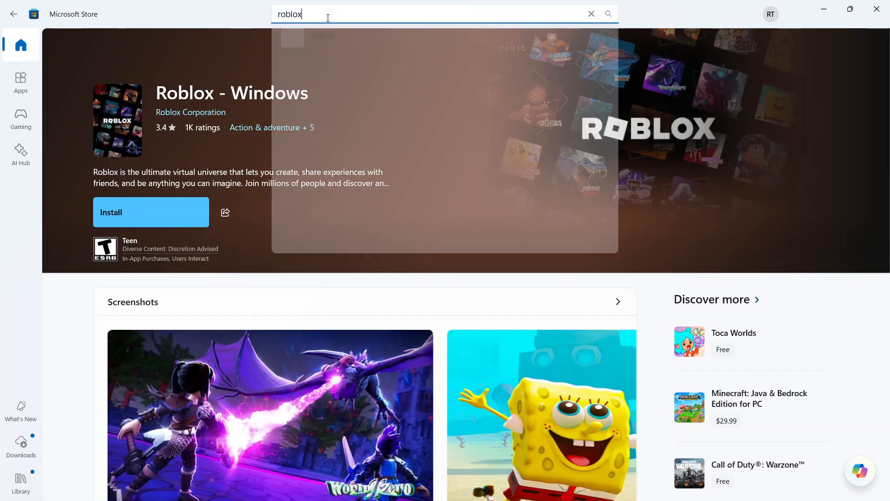
{"action": "key", "text": "Enter"}
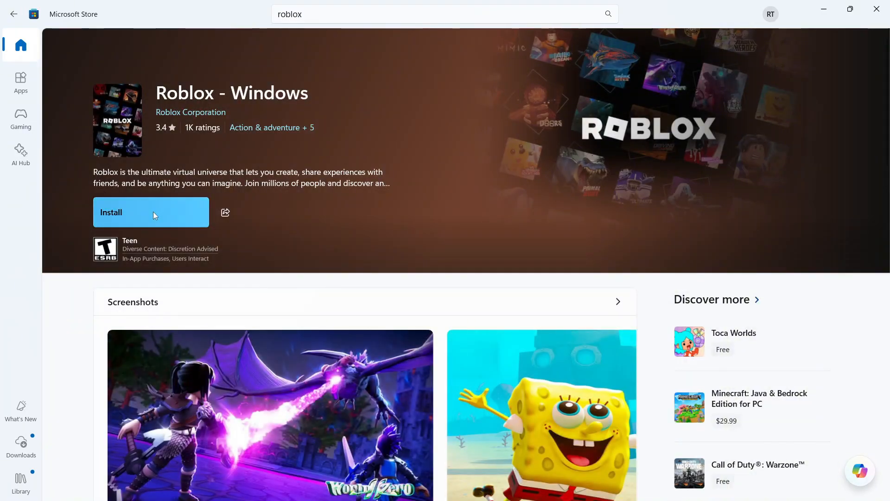
{"action": "left_click", "coordinate": [150, 211]}
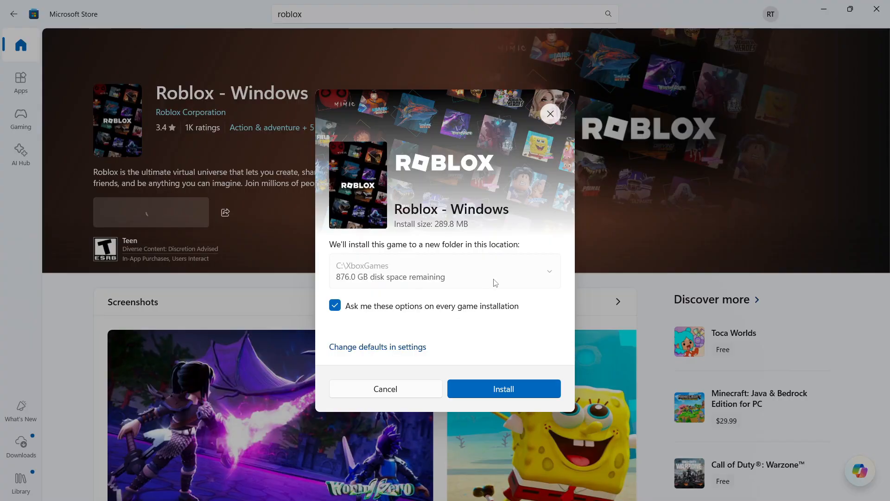
{"action": "left_click", "coordinate": [503, 389]}
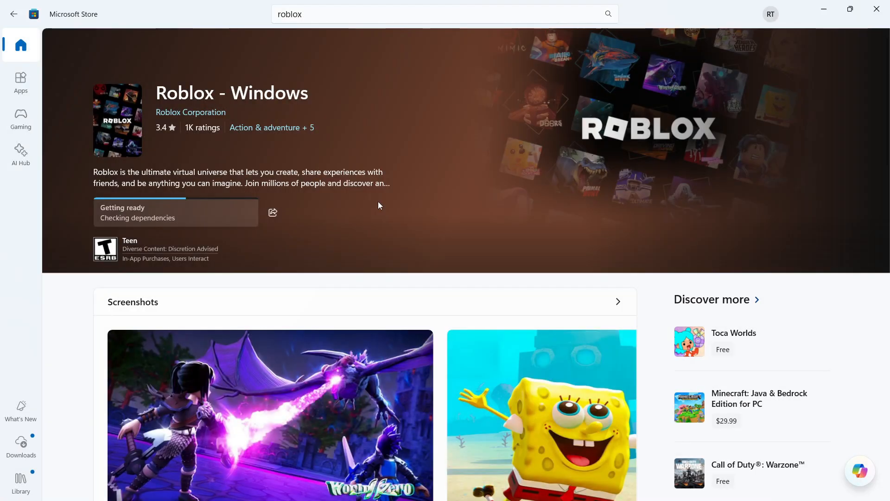